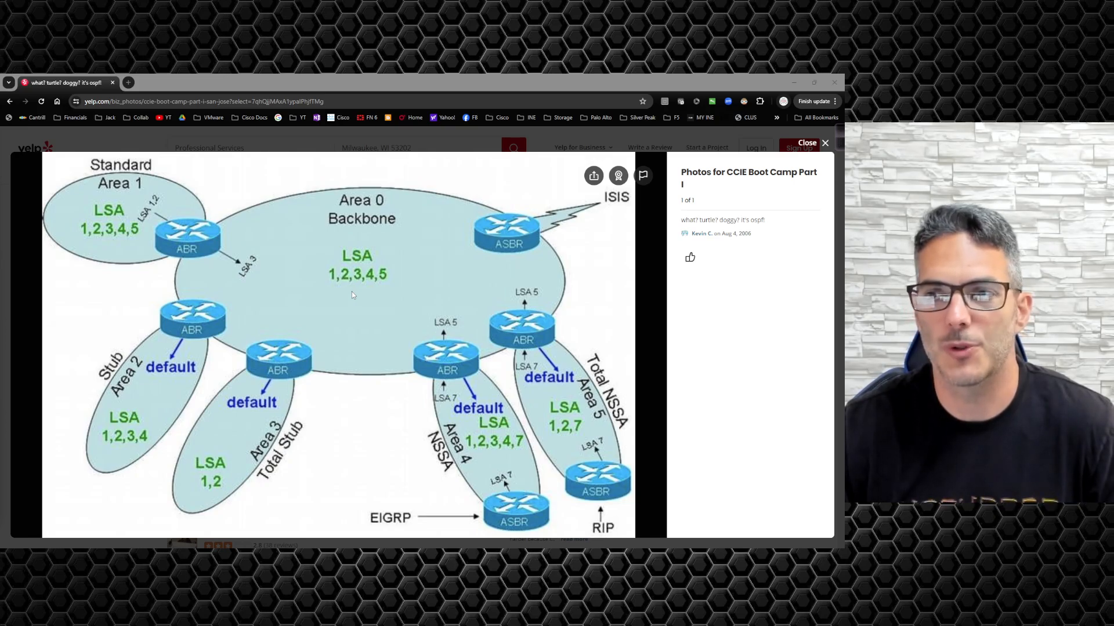
{"action": "mouse_move", "coordinate": [365, 287]}
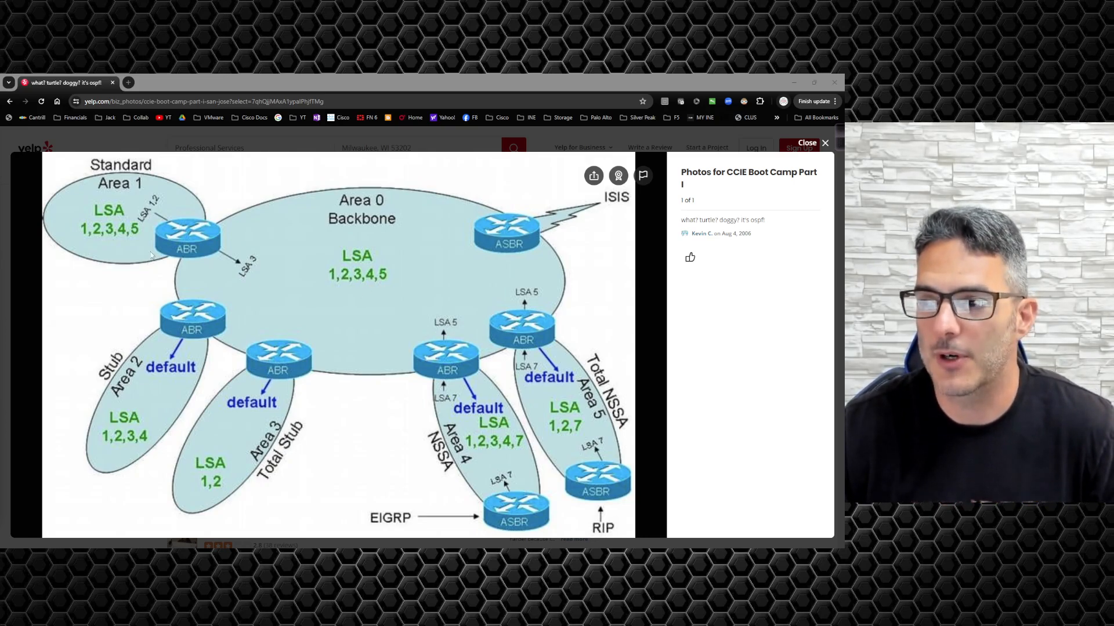
{"action": "mouse_move", "coordinate": [196, 296]}
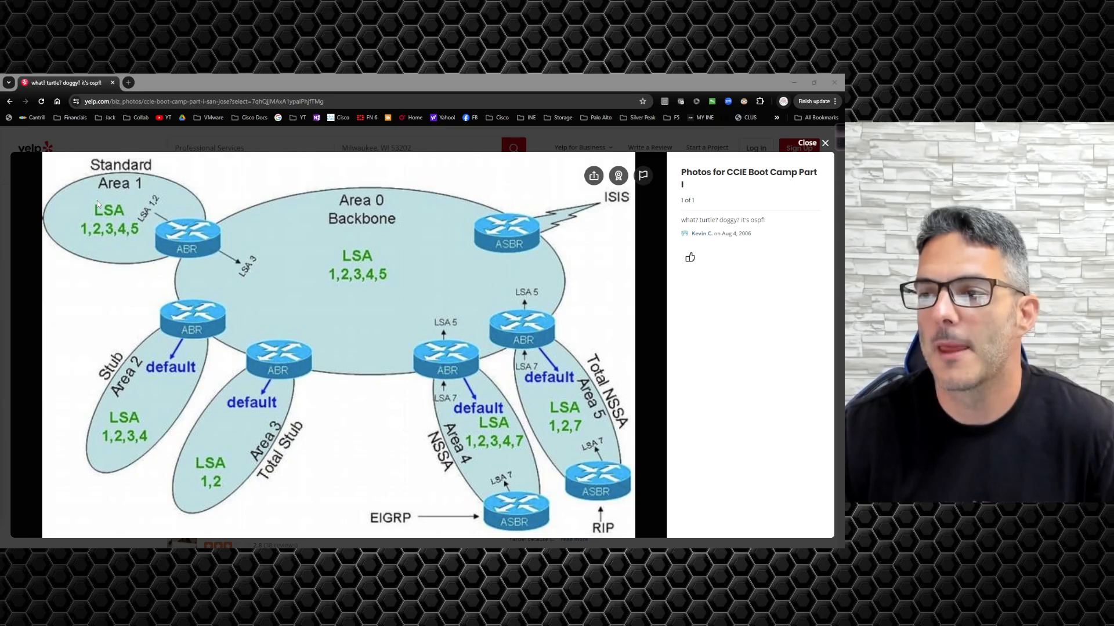
{"action": "mouse_move", "coordinate": [314, 290]}
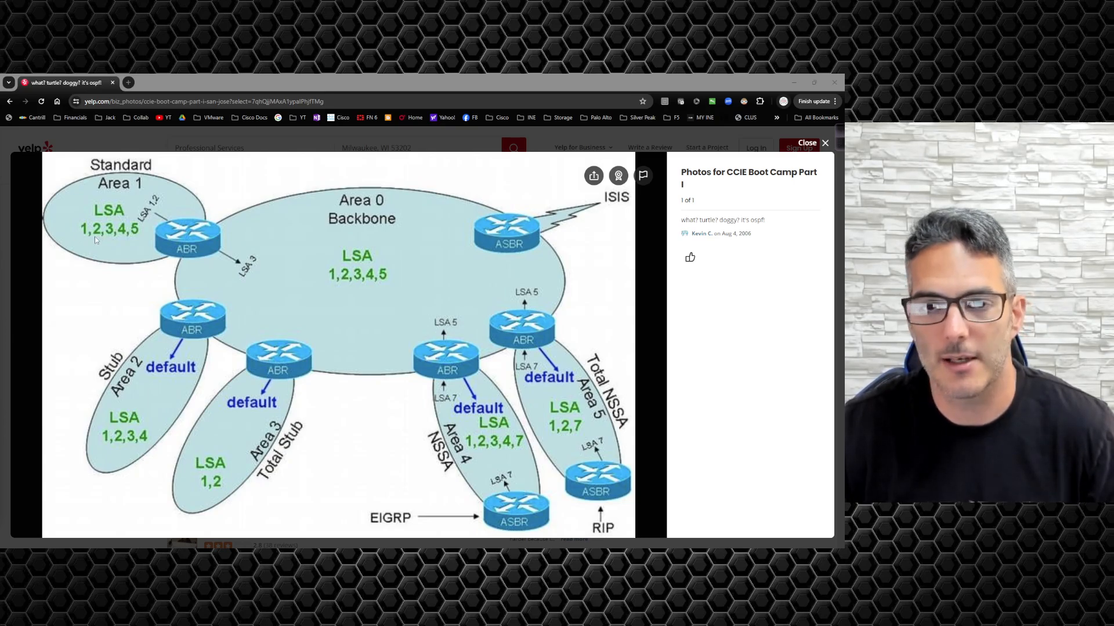
{"action": "mouse_move", "coordinate": [102, 247]}
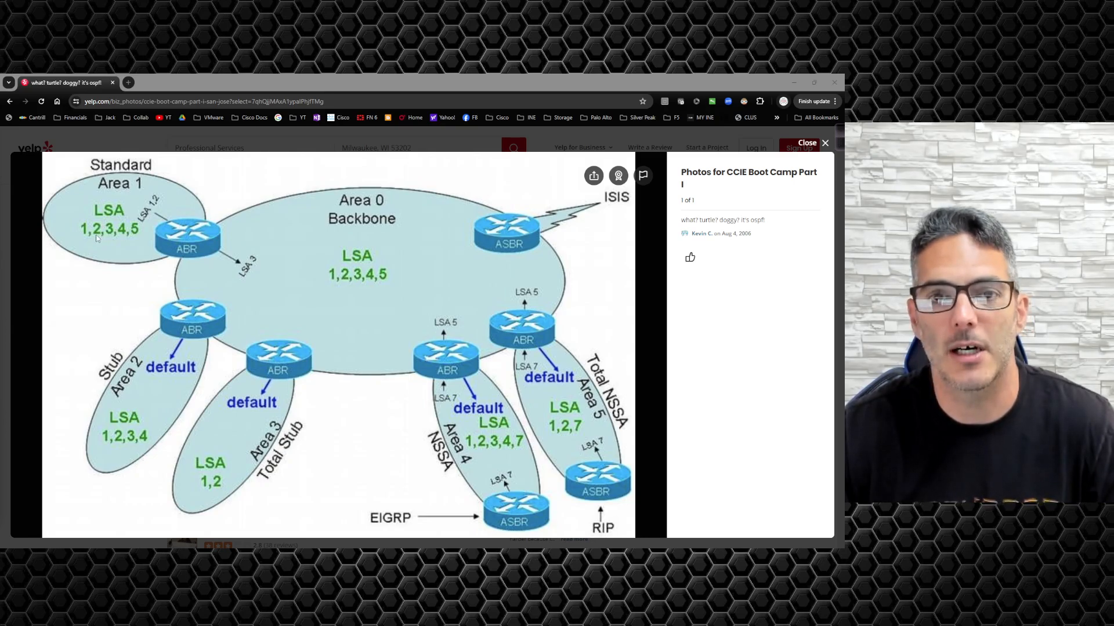
{"action": "mouse_move", "coordinate": [113, 311]}
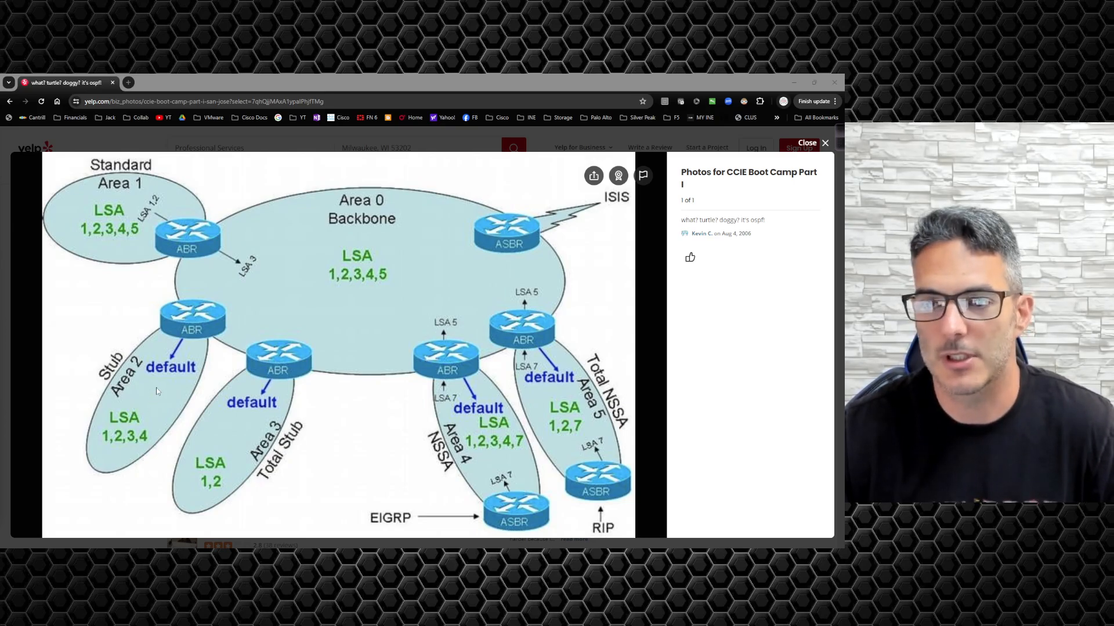
{"action": "mouse_move", "coordinate": [152, 412]}
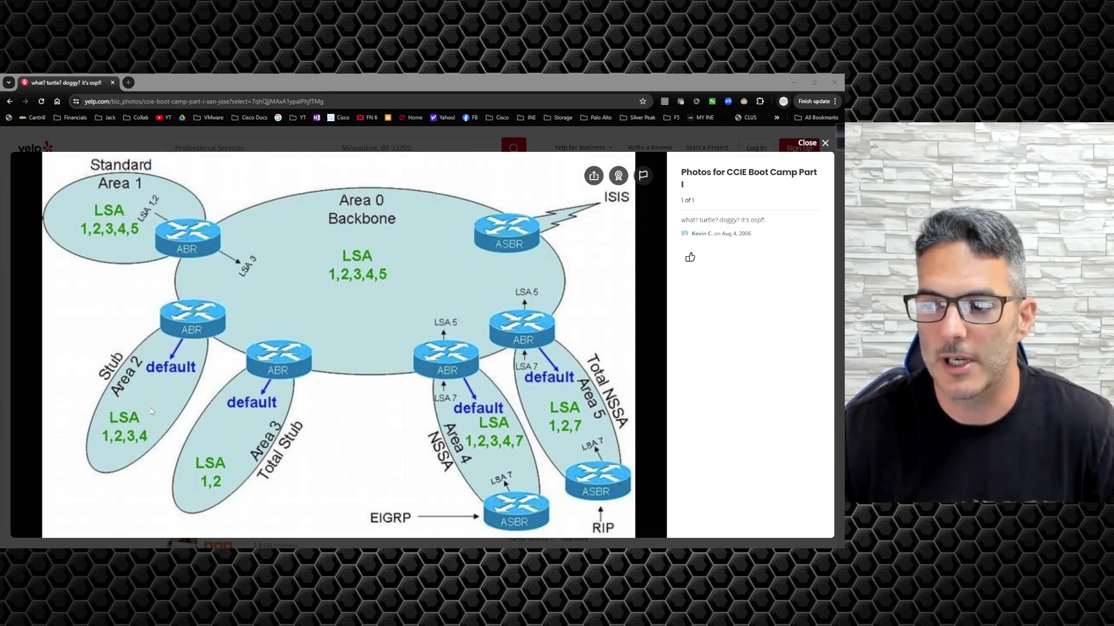
{"action": "mouse_move", "coordinate": [114, 438]}
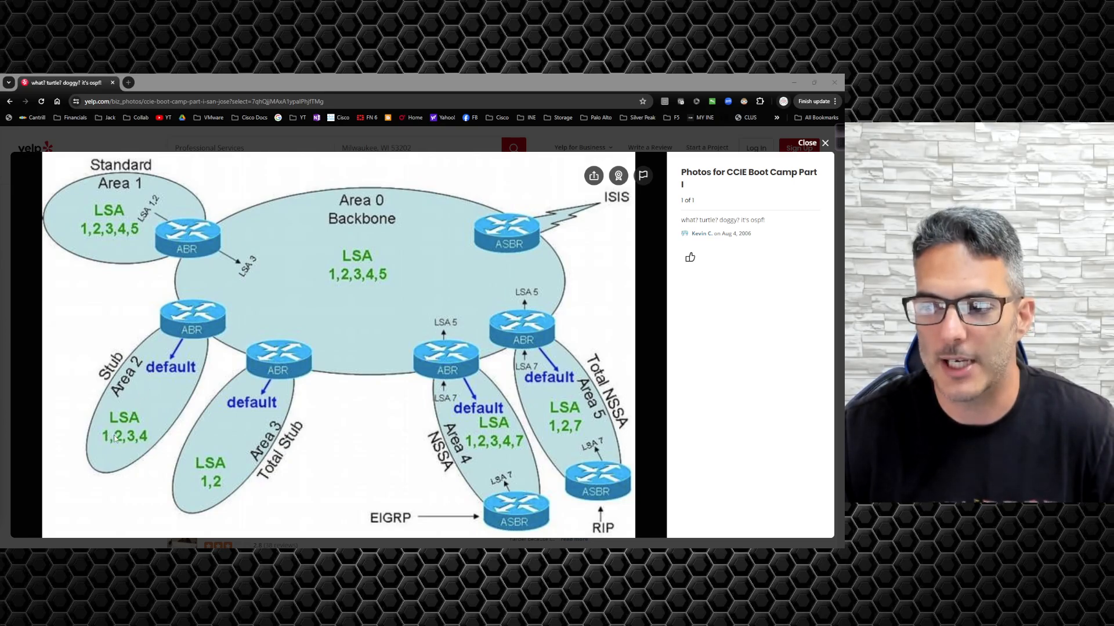
{"action": "mouse_move", "coordinate": [134, 443]}
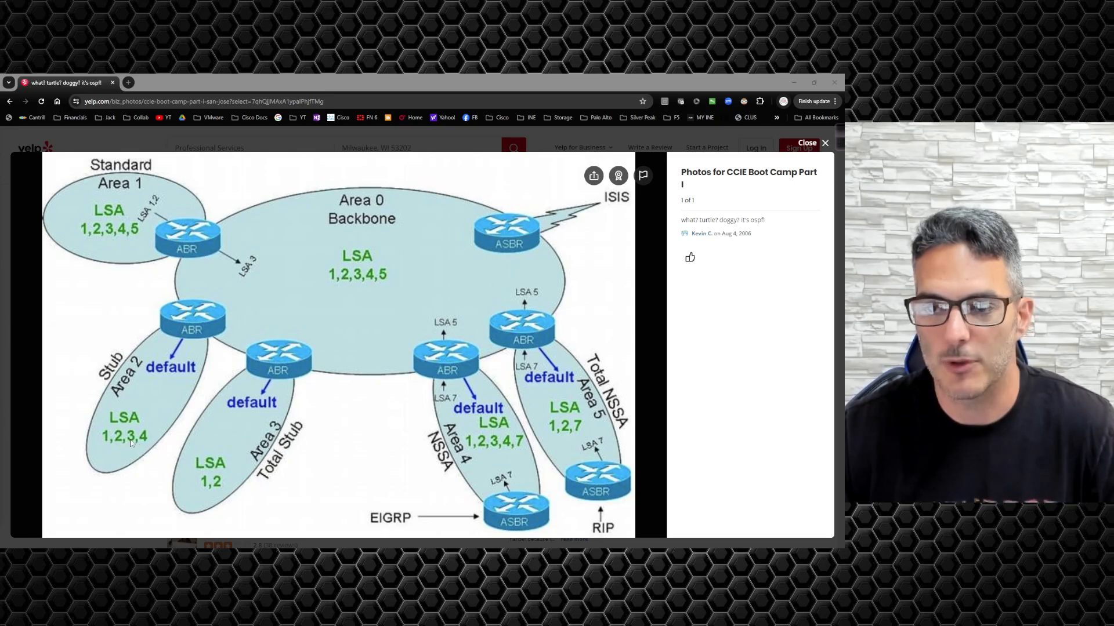
{"action": "mouse_move", "coordinate": [144, 446]}
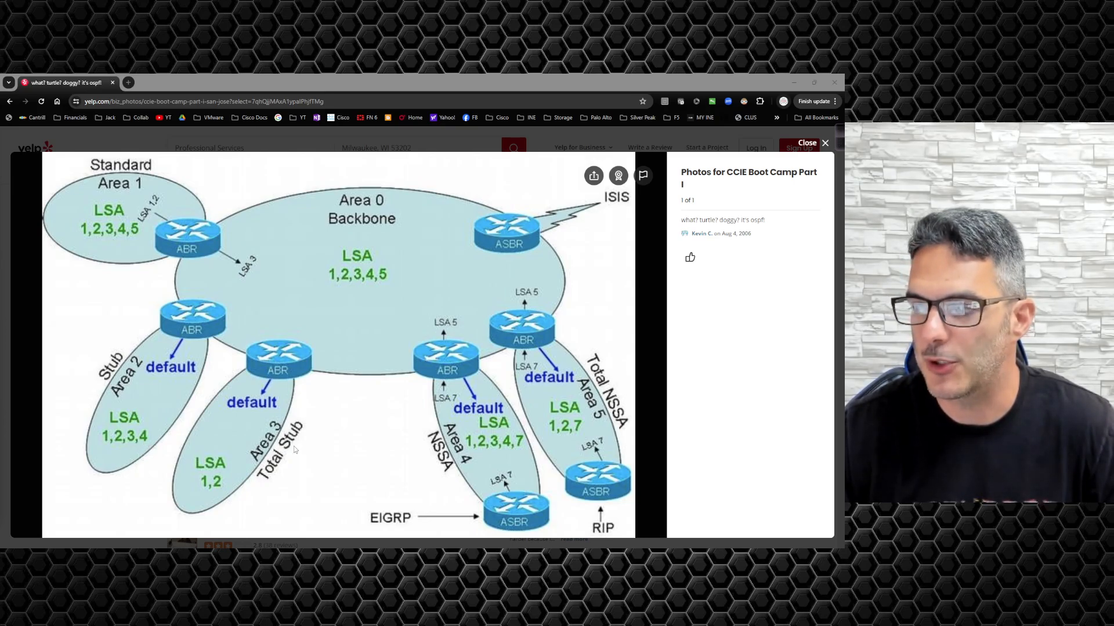
{"action": "mouse_move", "coordinate": [108, 428]}
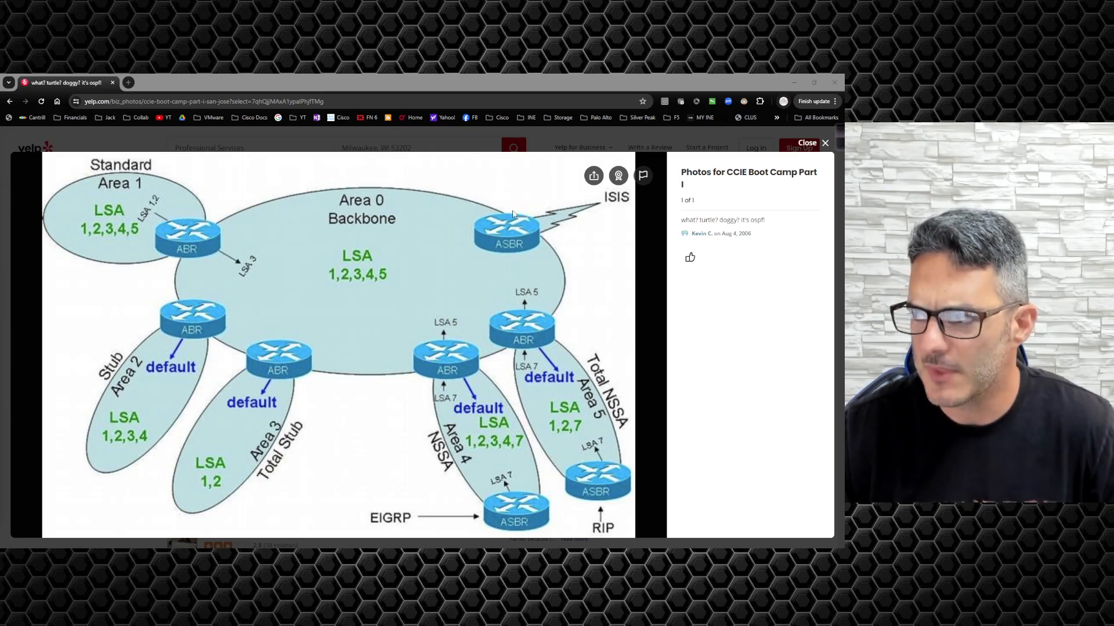
{"action": "mouse_move", "coordinate": [497, 252]}
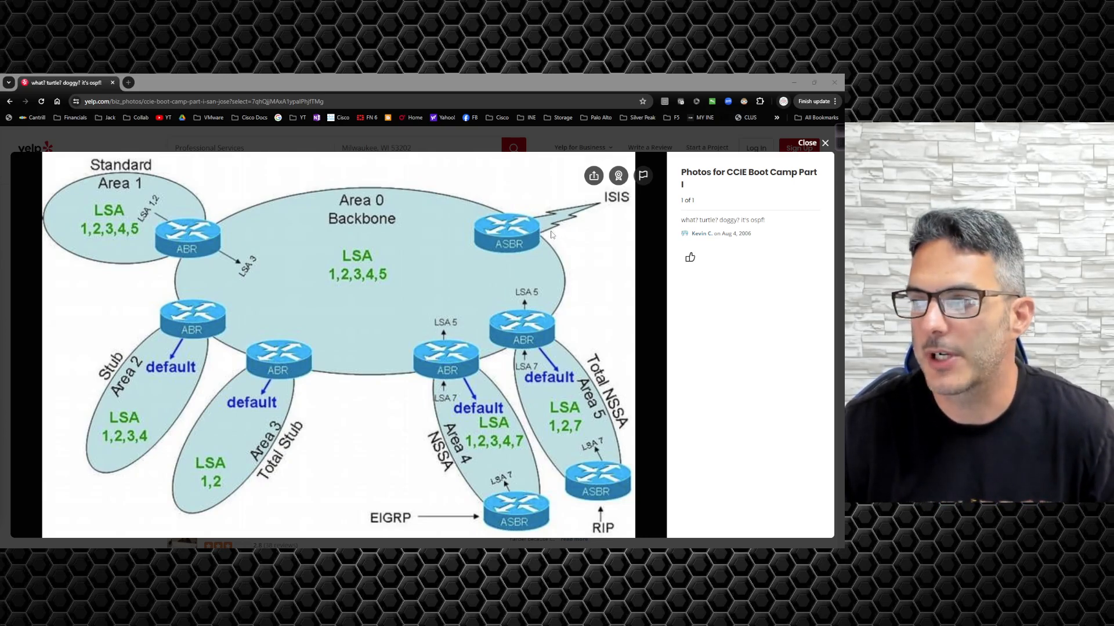
{"action": "mouse_move", "coordinate": [522, 247]}
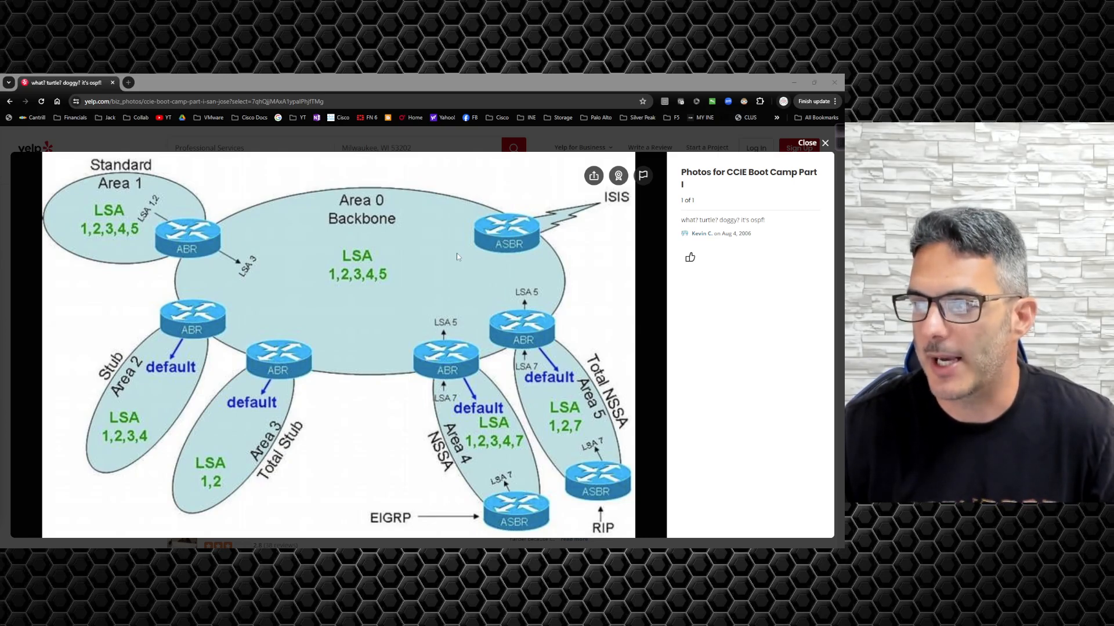
{"action": "mouse_move", "coordinate": [384, 283]}
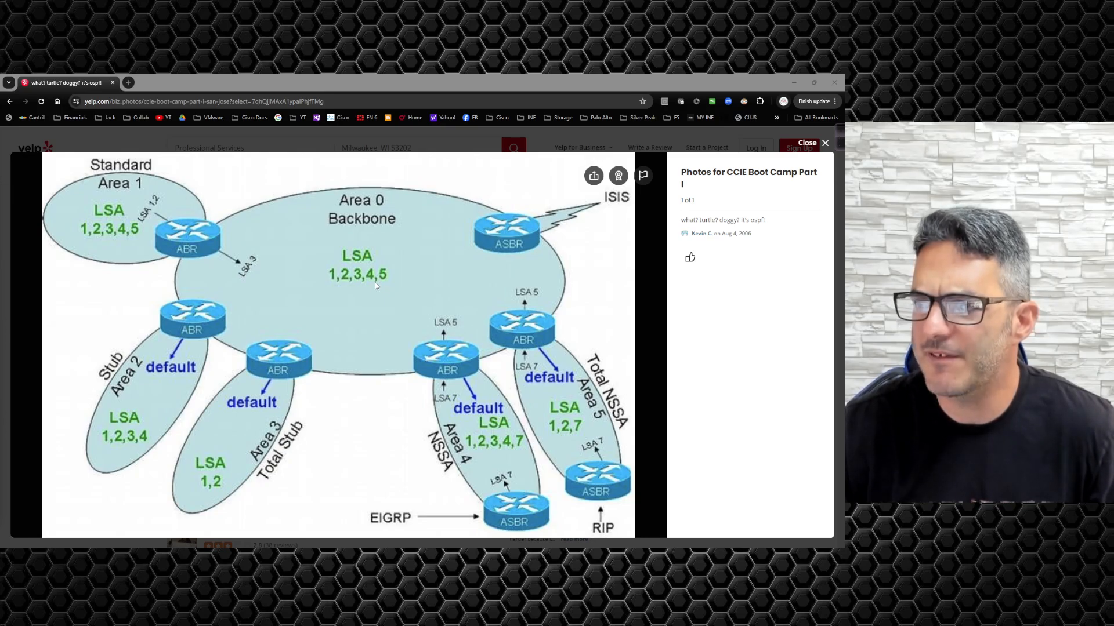
{"action": "mouse_move", "coordinate": [296, 372]}
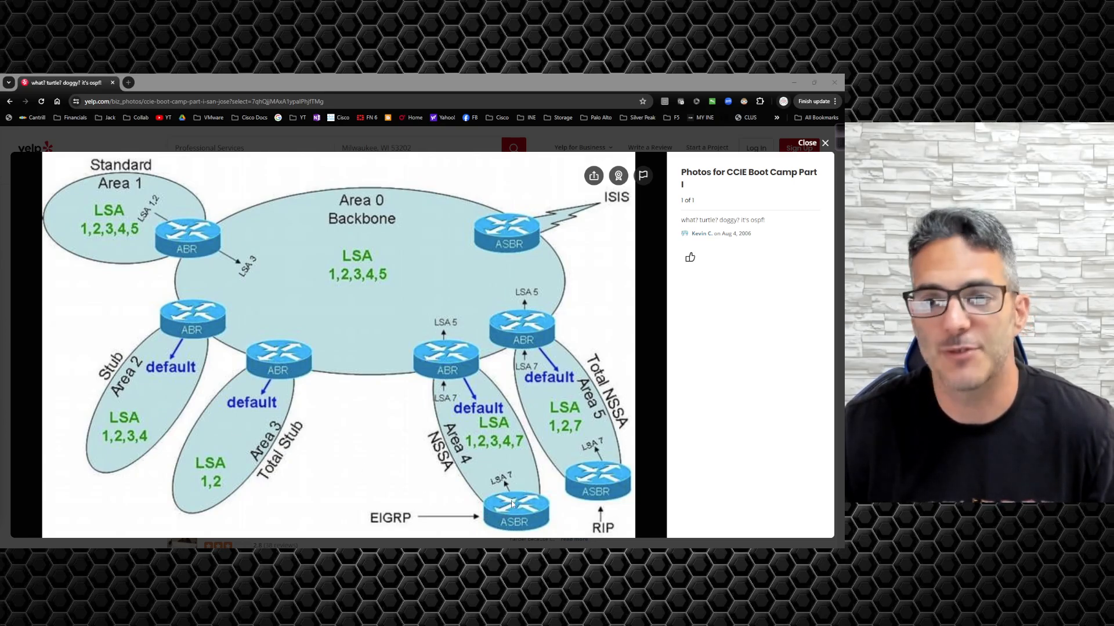
{"action": "mouse_move", "coordinate": [366, 283]}
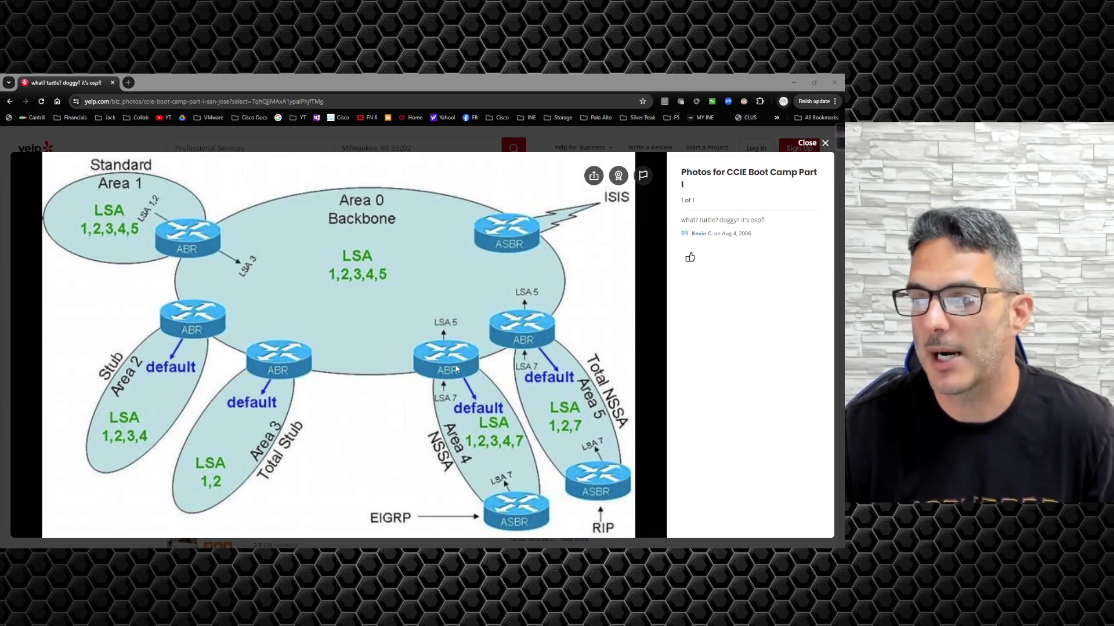
{"action": "mouse_move", "coordinate": [462, 372]}
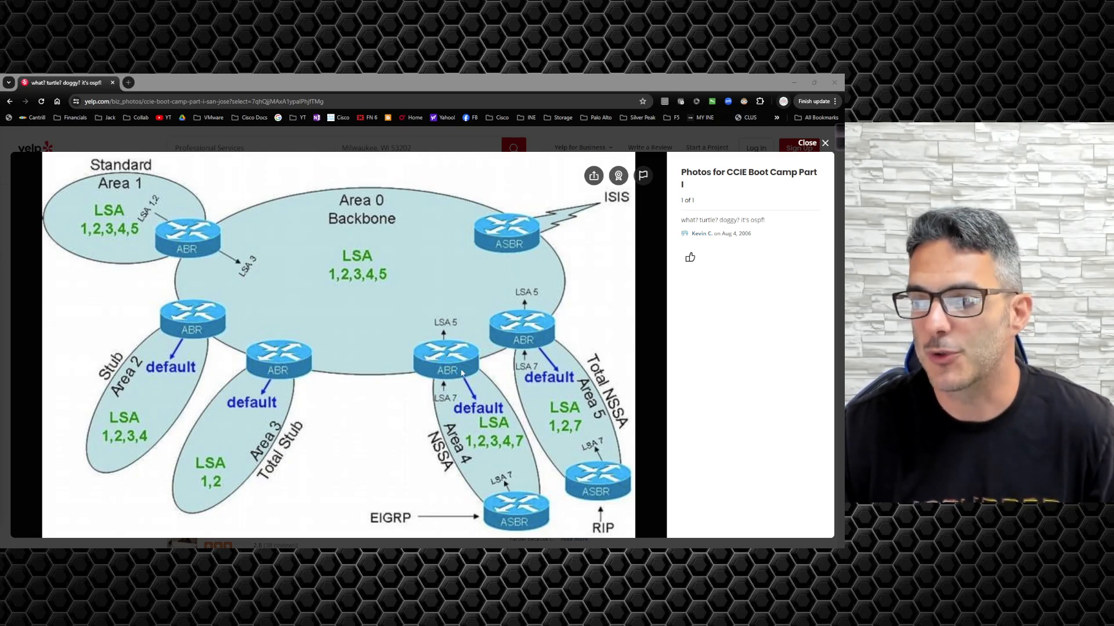
{"action": "mouse_move", "coordinate": [380, 296]}
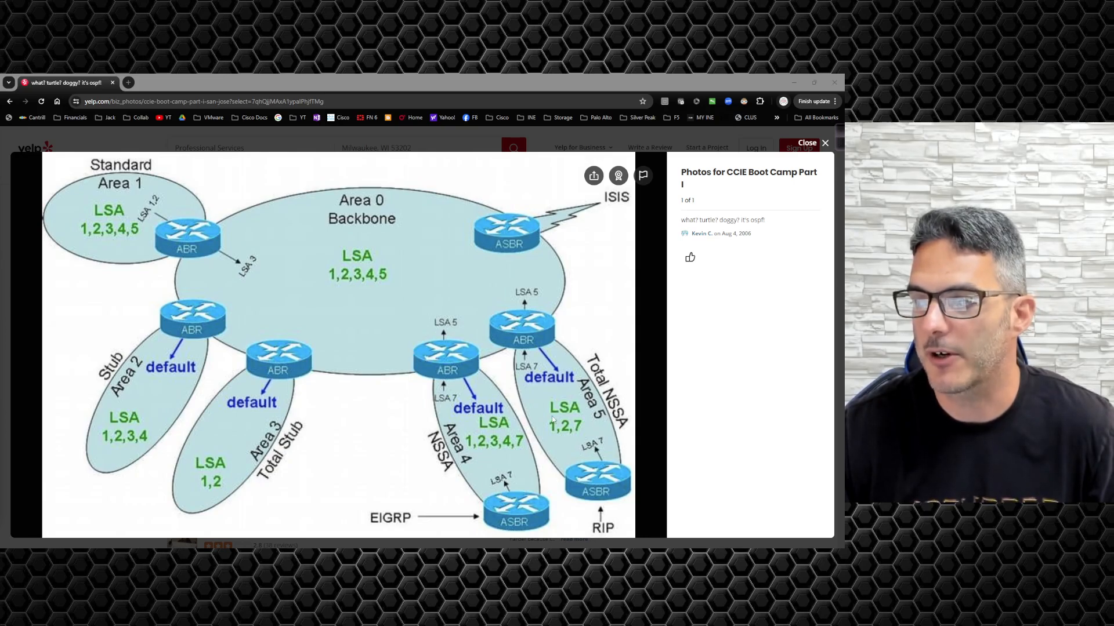
{"action": "mouse_move", "coordinate": [567, 453]}
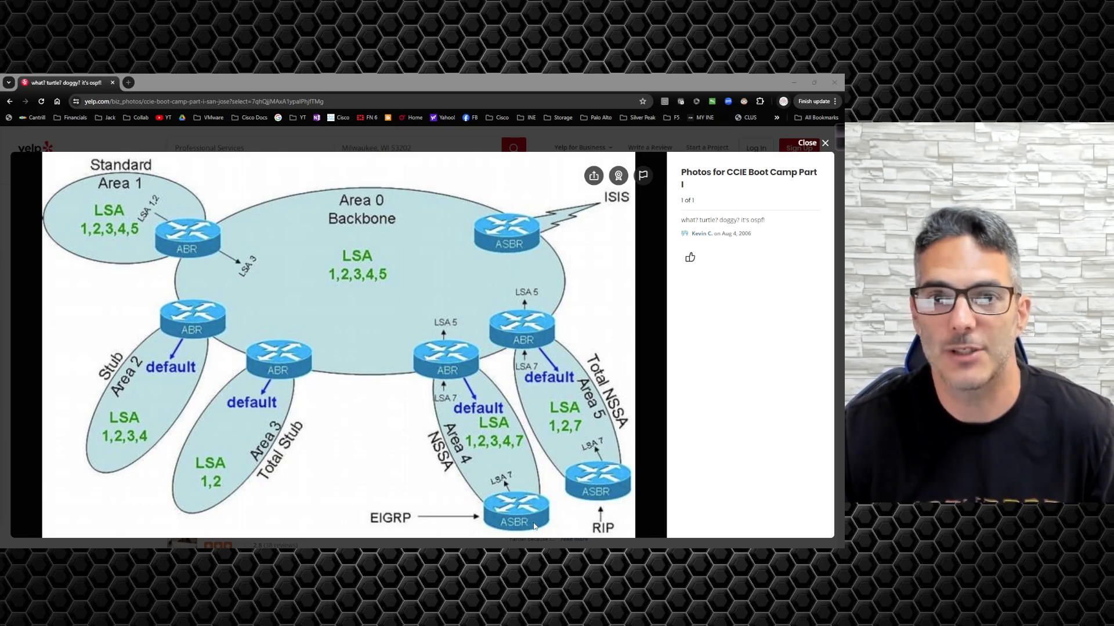
{"action": "mouse_move", "coordinate": [392, 331]}
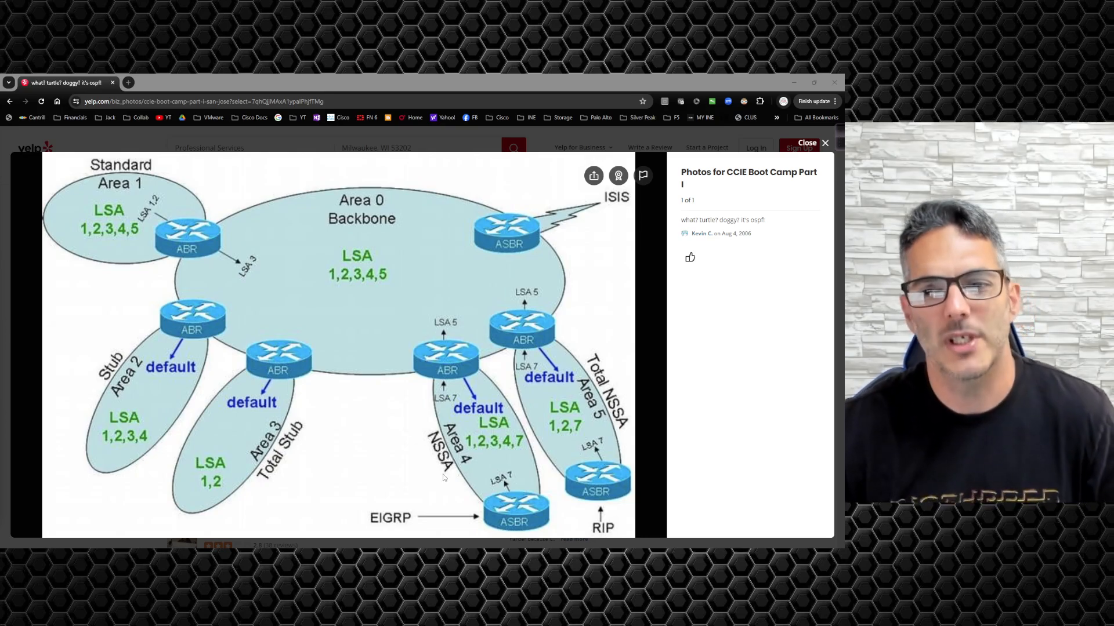
{"action": "mouse_move", "coordinate": [200, 425]}
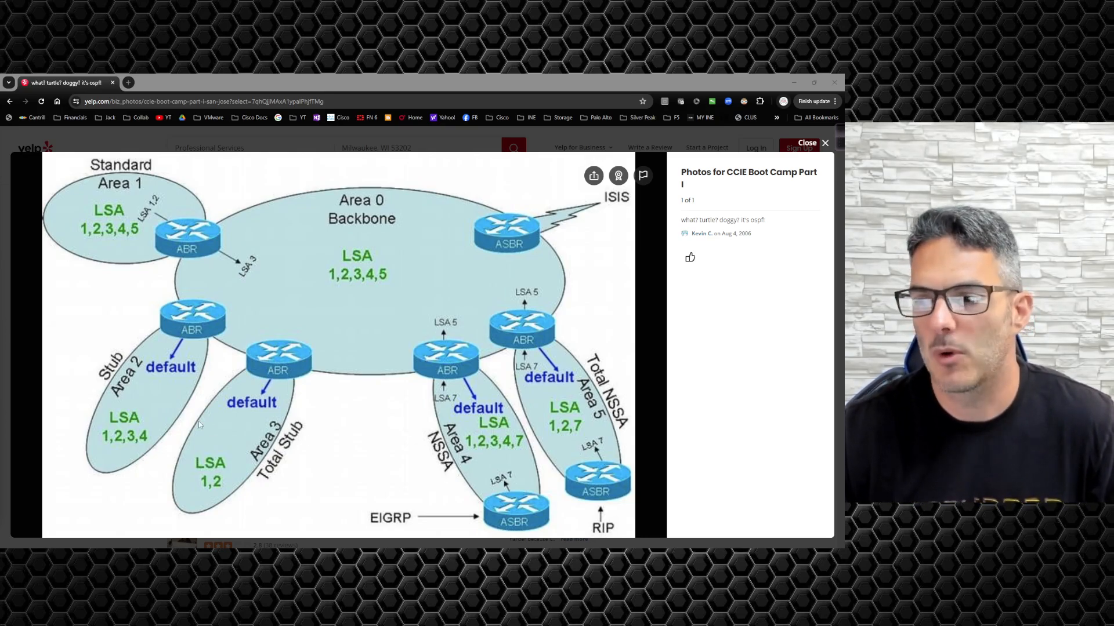
{"action": "mouse_move", "coordinate": [144, 419]}
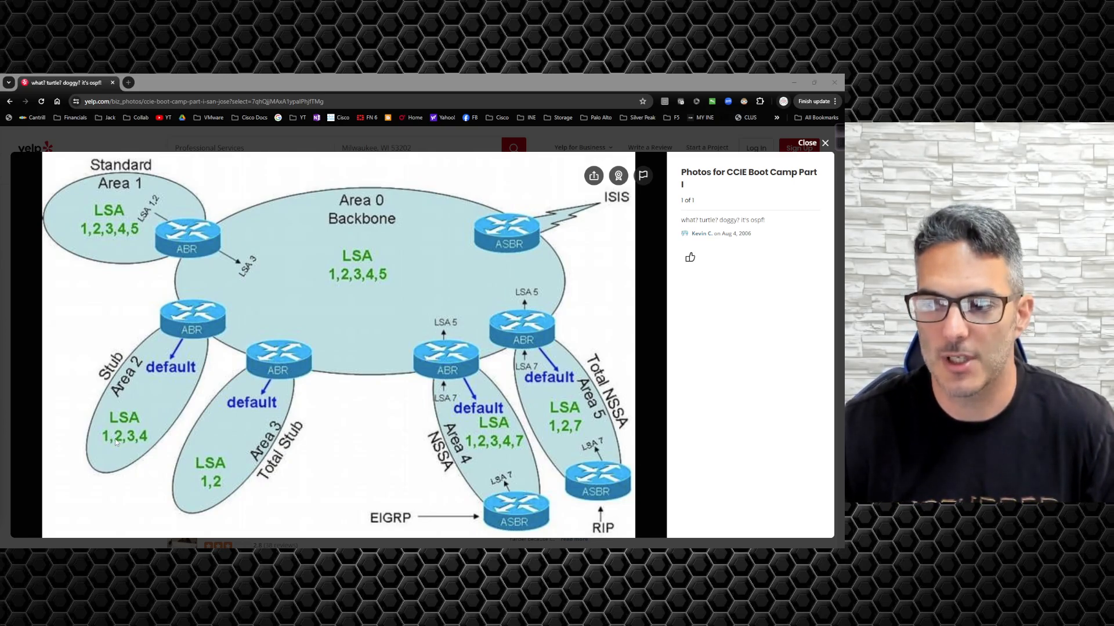
{"action": "mouse_move", "coordinate": [160, 385]}
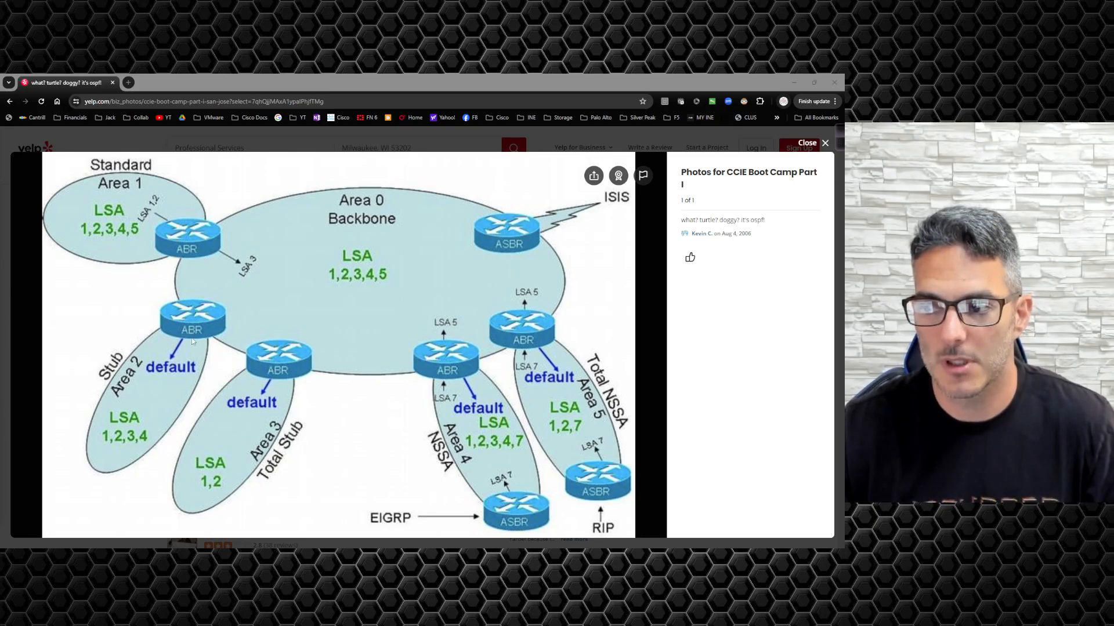
{"action": "mouse_move", "coordinate": [200, 329]}
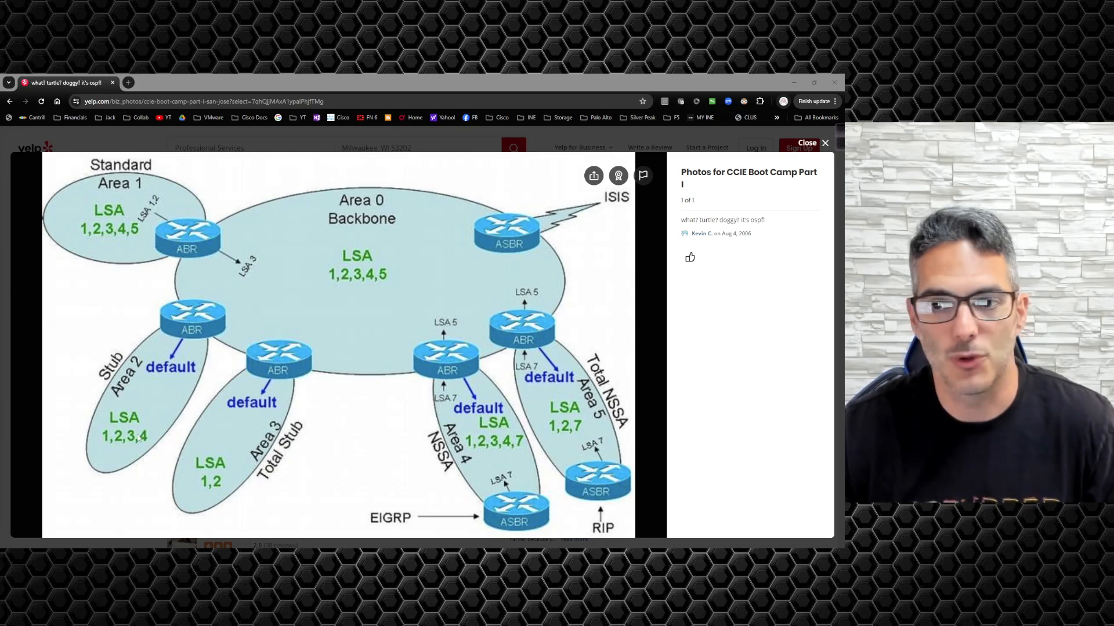
{"action": "mouse_move", "coordinate": [128, 427]}
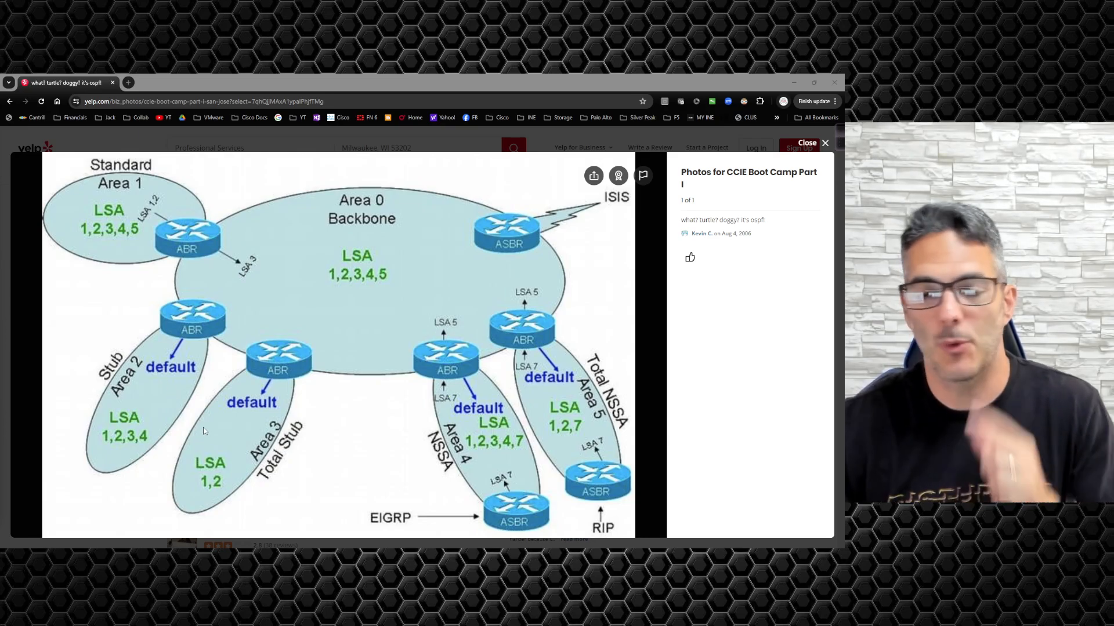
{"action": "mouse_move", "coordinate": [260, 486]}
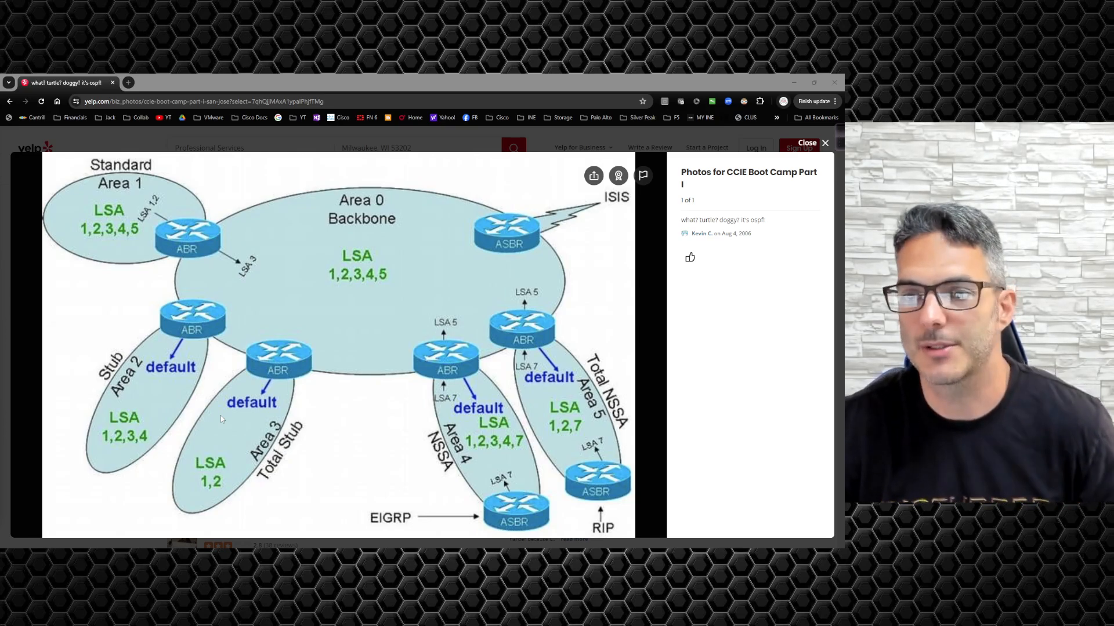
{"action": "mouse_move", "coordinate": [348, 387]}
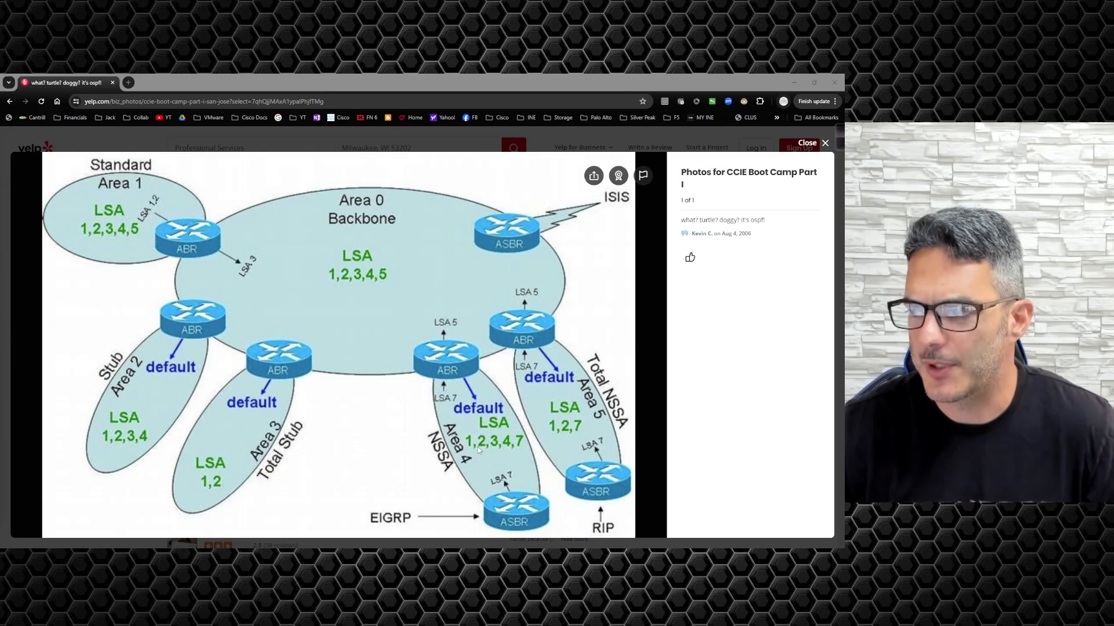
{"action": "mouse_move", "coordinate": [138, 399]}
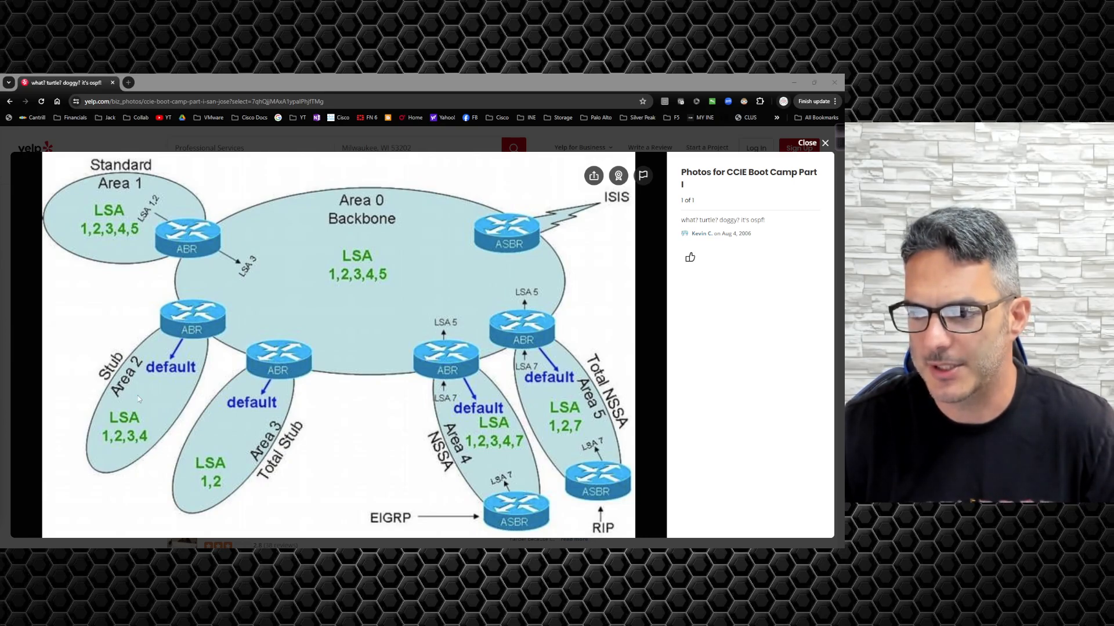
{"action": "mouse_move", "coordinate": [505, 457]}
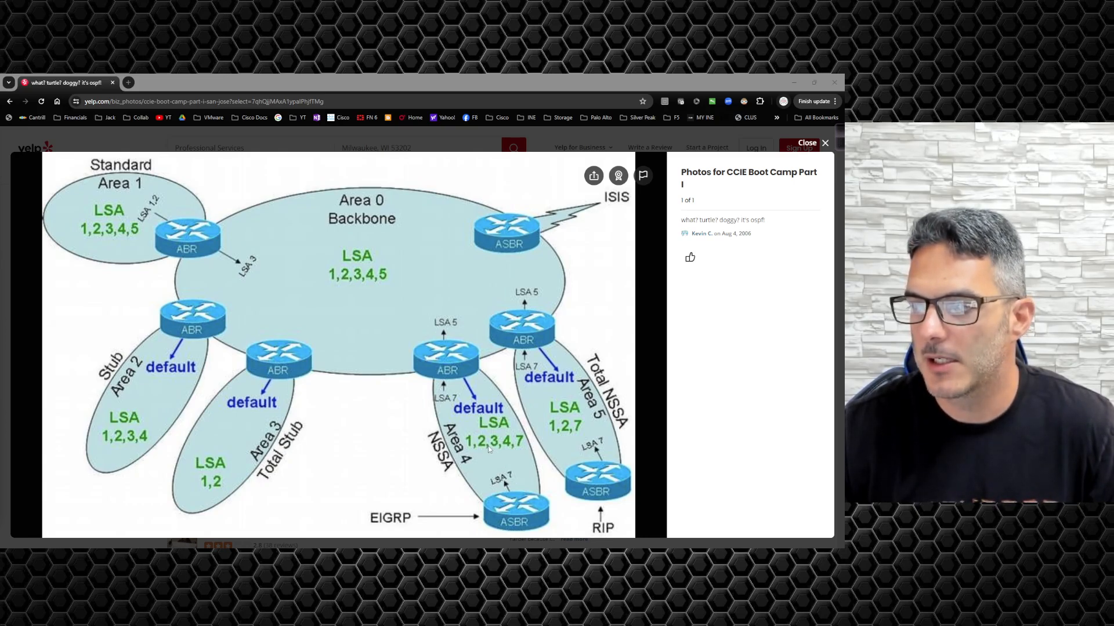
{"action": "mouse_move", "coordinate": [481, 451]}
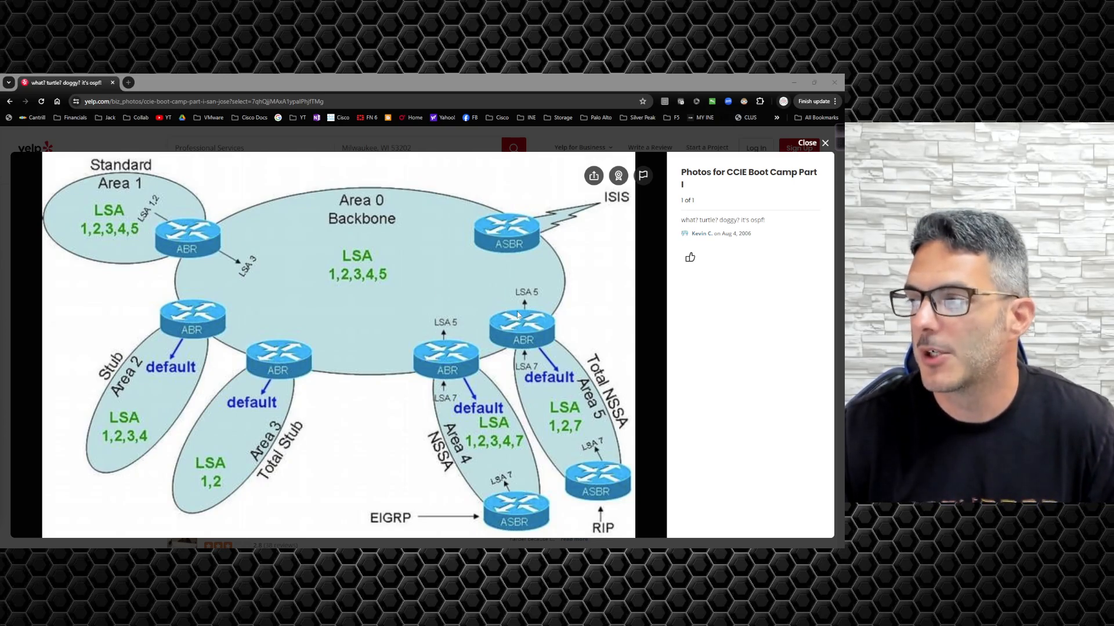
{"action": "mouse_move", "coordinate": [580, 360]}
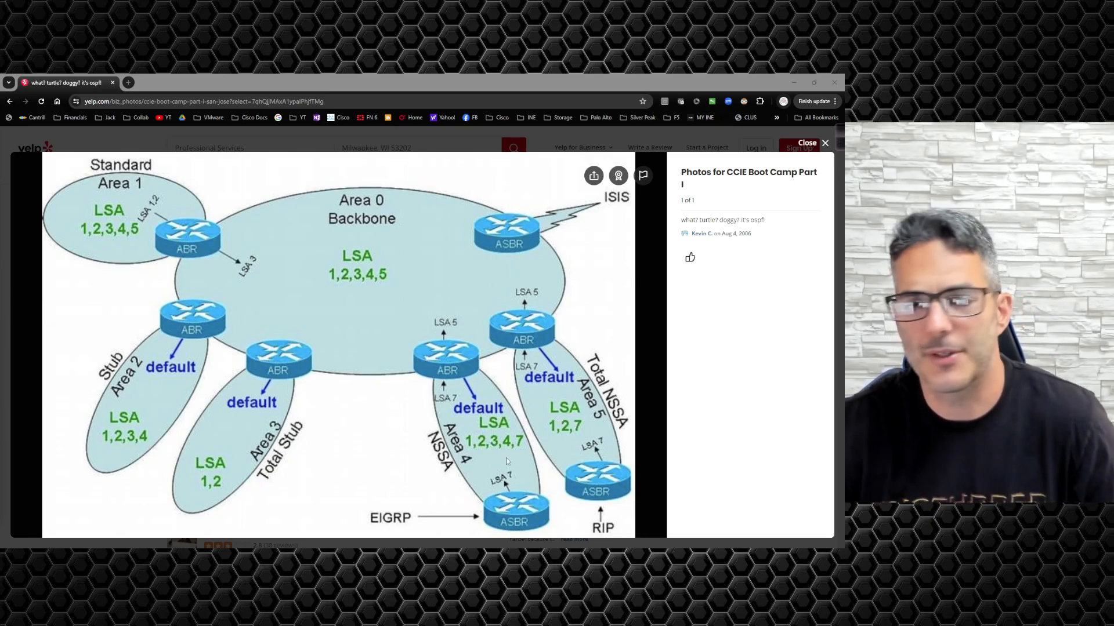
{"action": "mouse_move", "coordinate": [519, 462]}
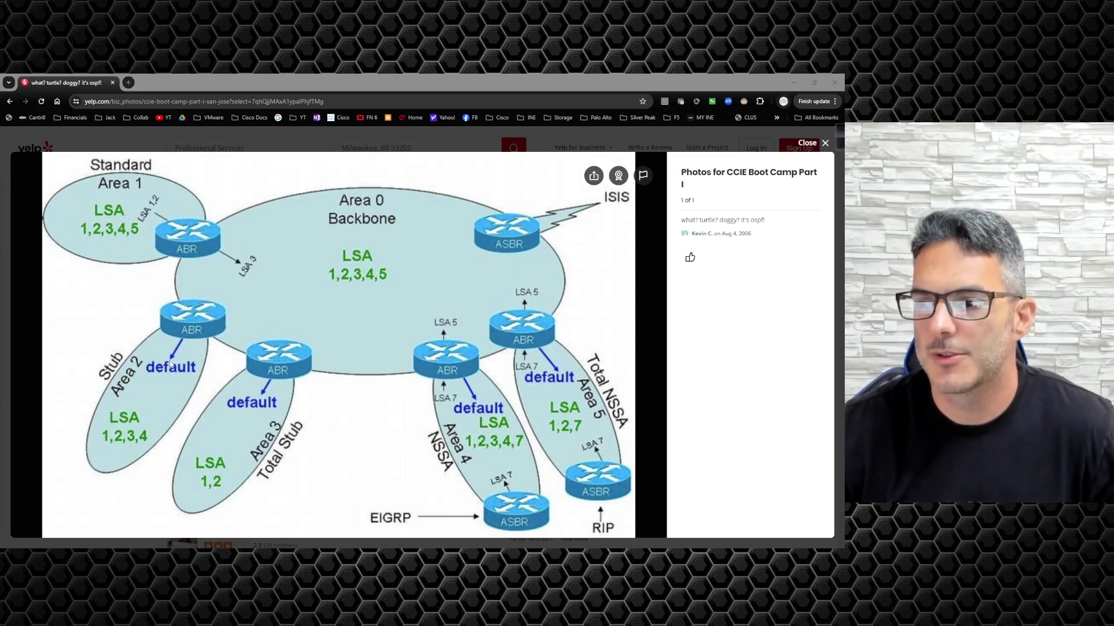
{"action": "mouse_move", "coordinate": [326, 433]}
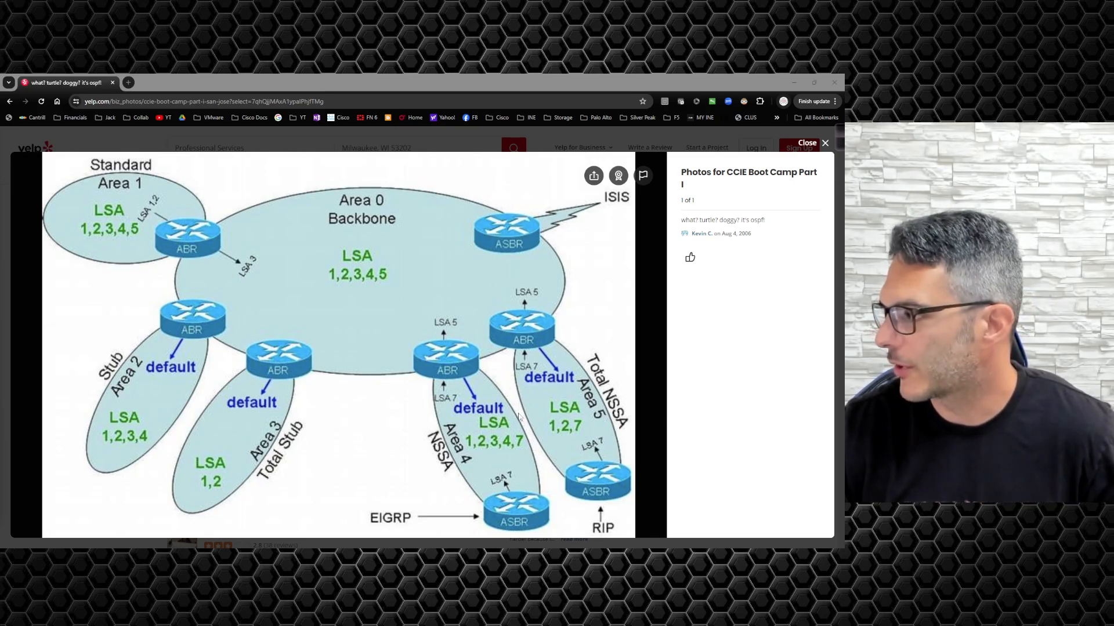
{"action": "mouse_move", "coordinate": [540, 431]}
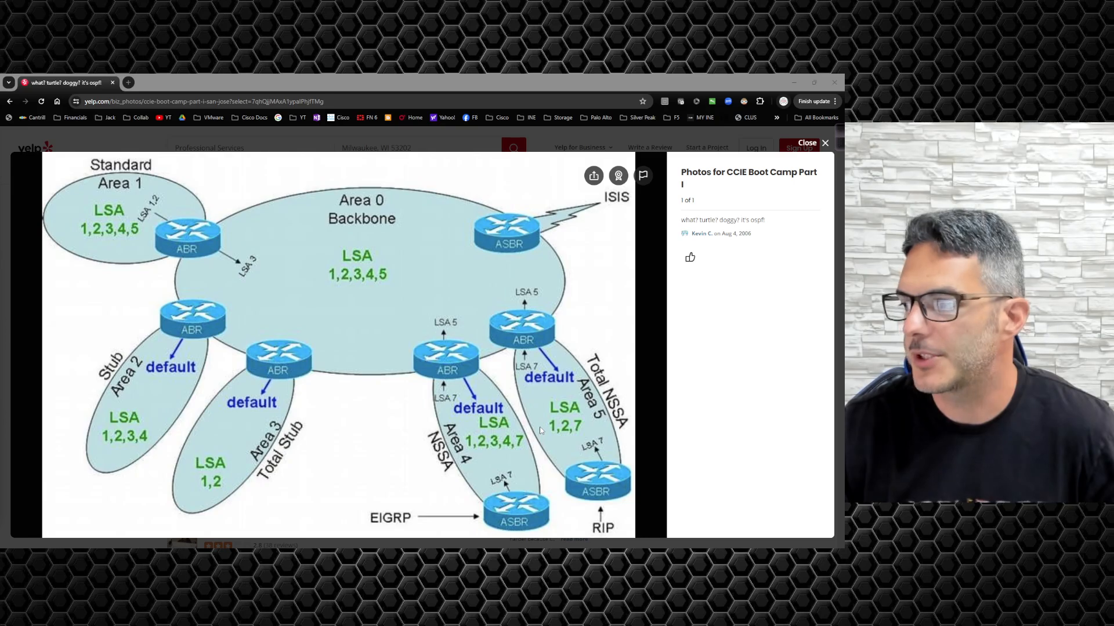